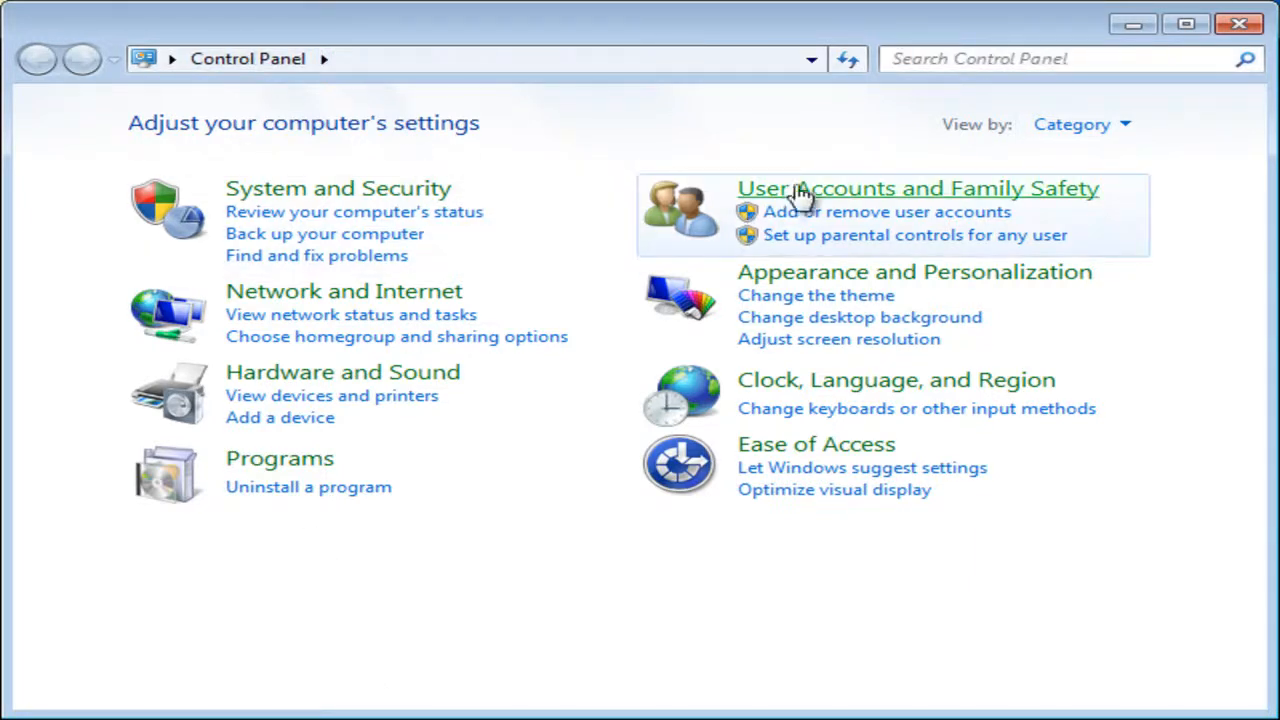
Navigate through User Accounts and Family Safety to the Link Online IDs page.
click(916, 188)
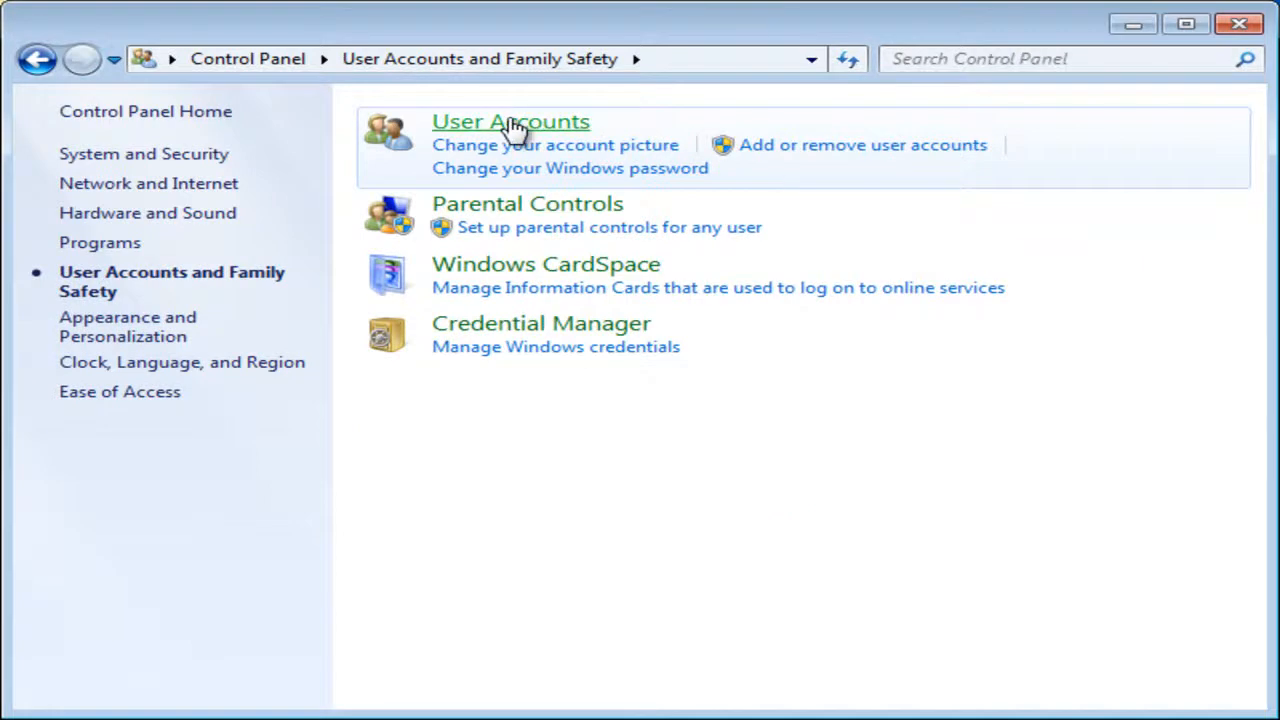
click(510, 122)
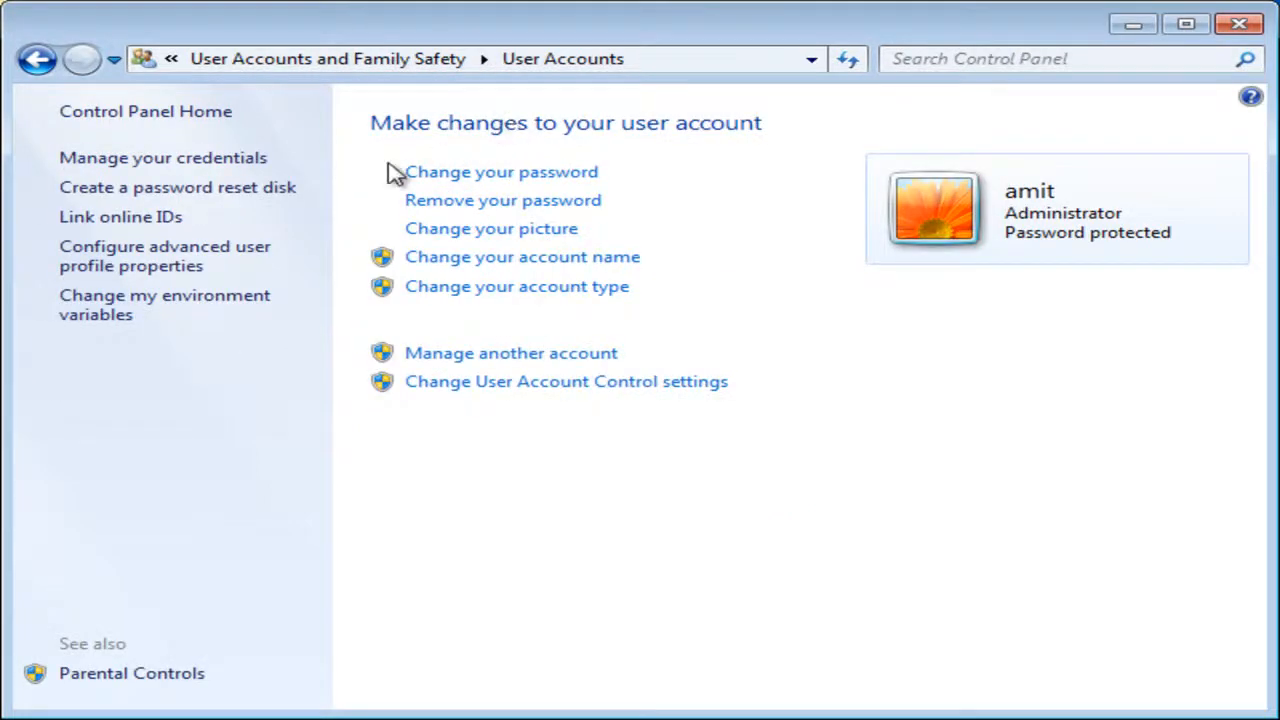
mouse_move(120, 216)
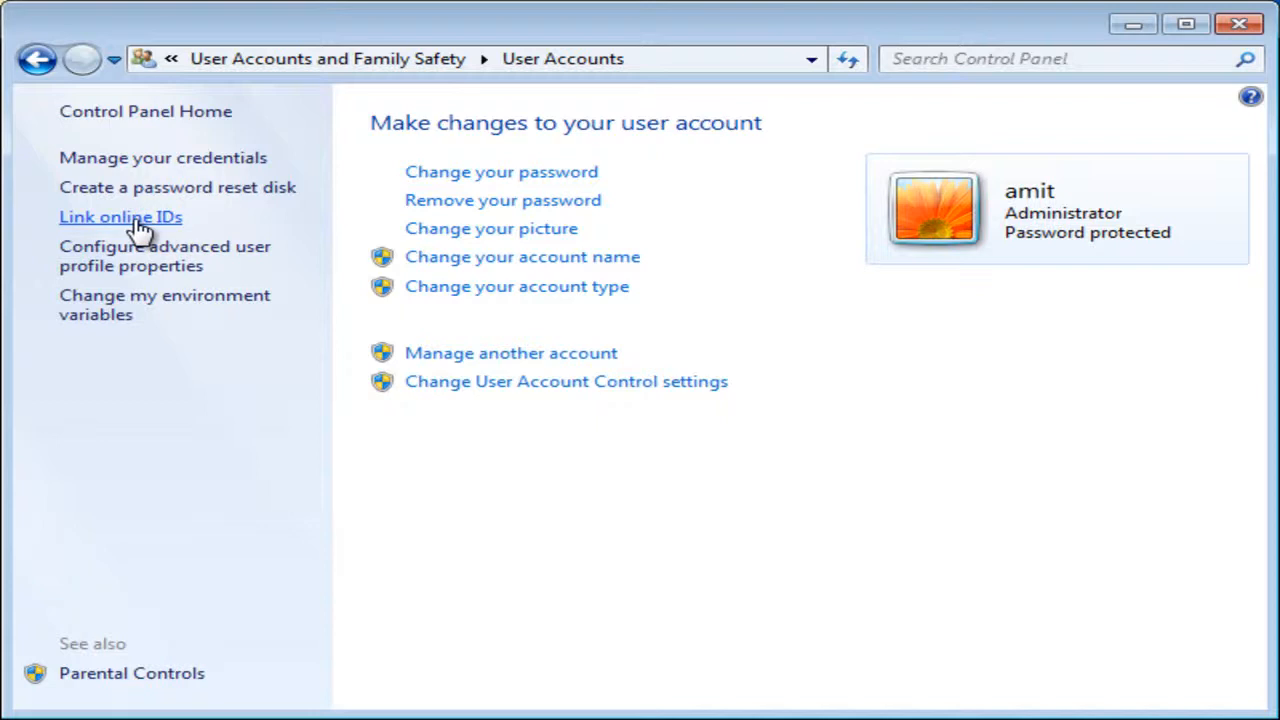
click(120, 216)
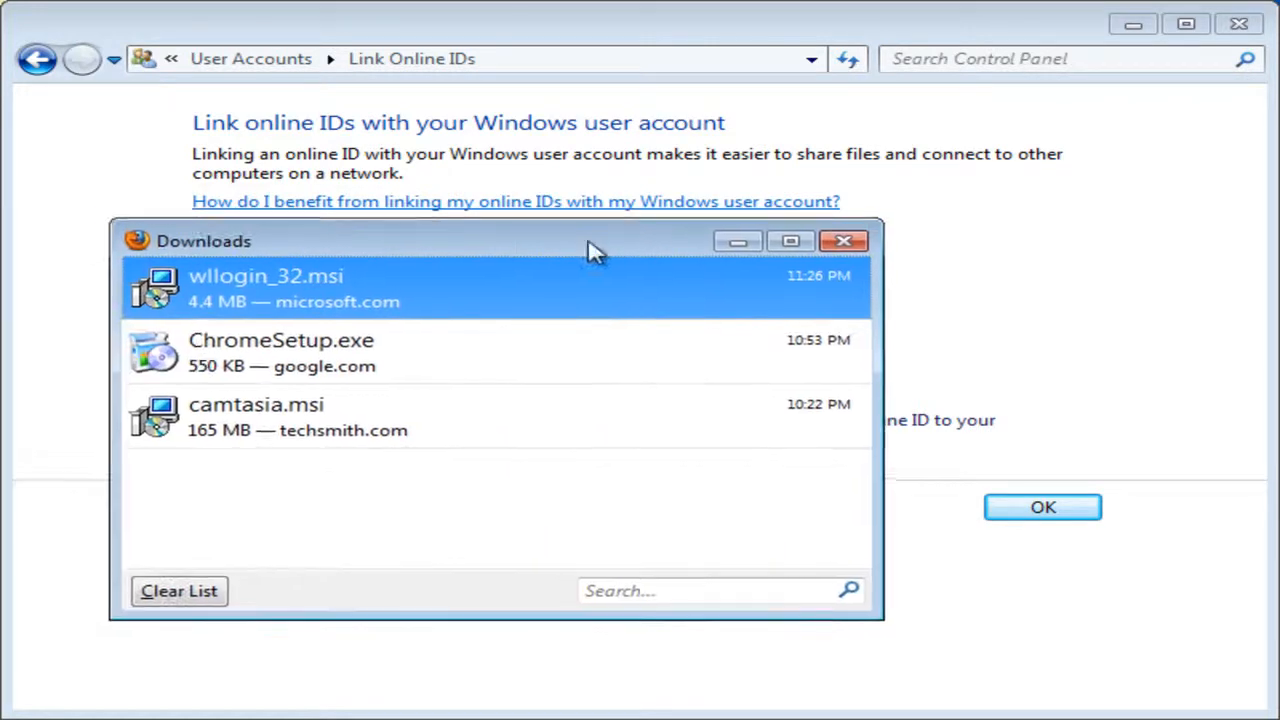
mouse_move(416, 308)
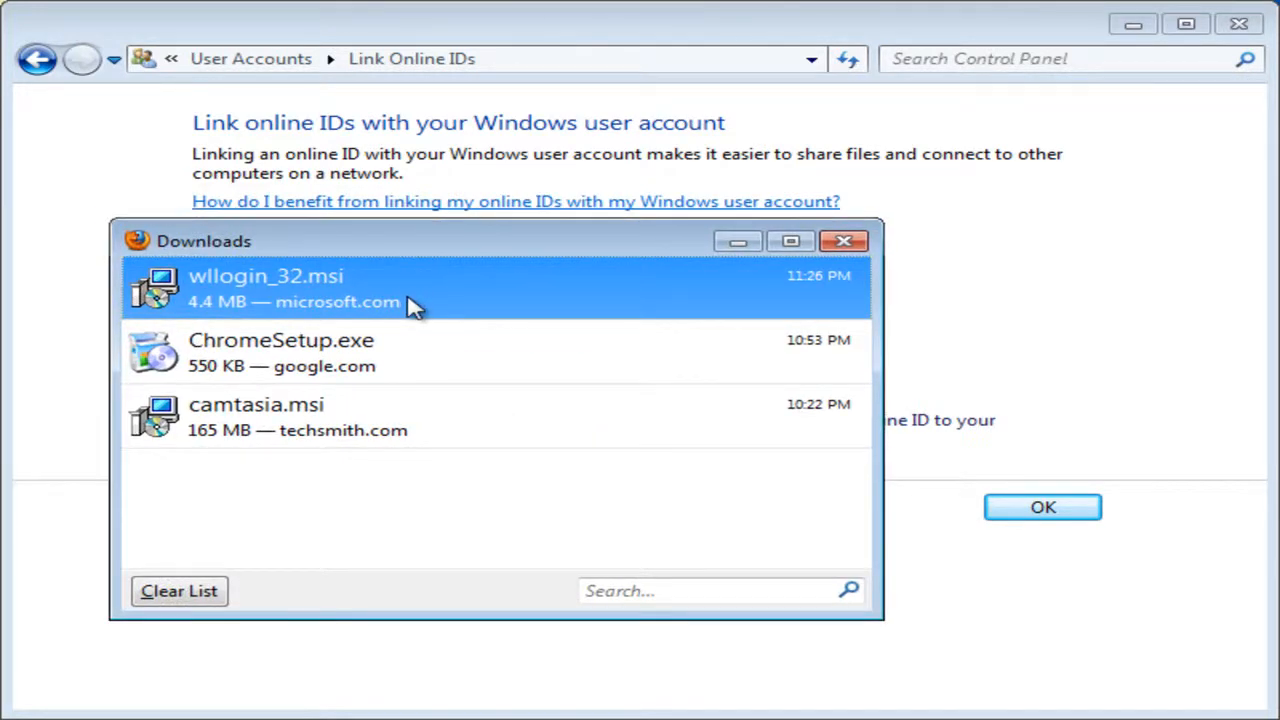
Run wllogin_32.msi, accept the license and start the Sign-in Assistant installation.
double_click(264, 288)
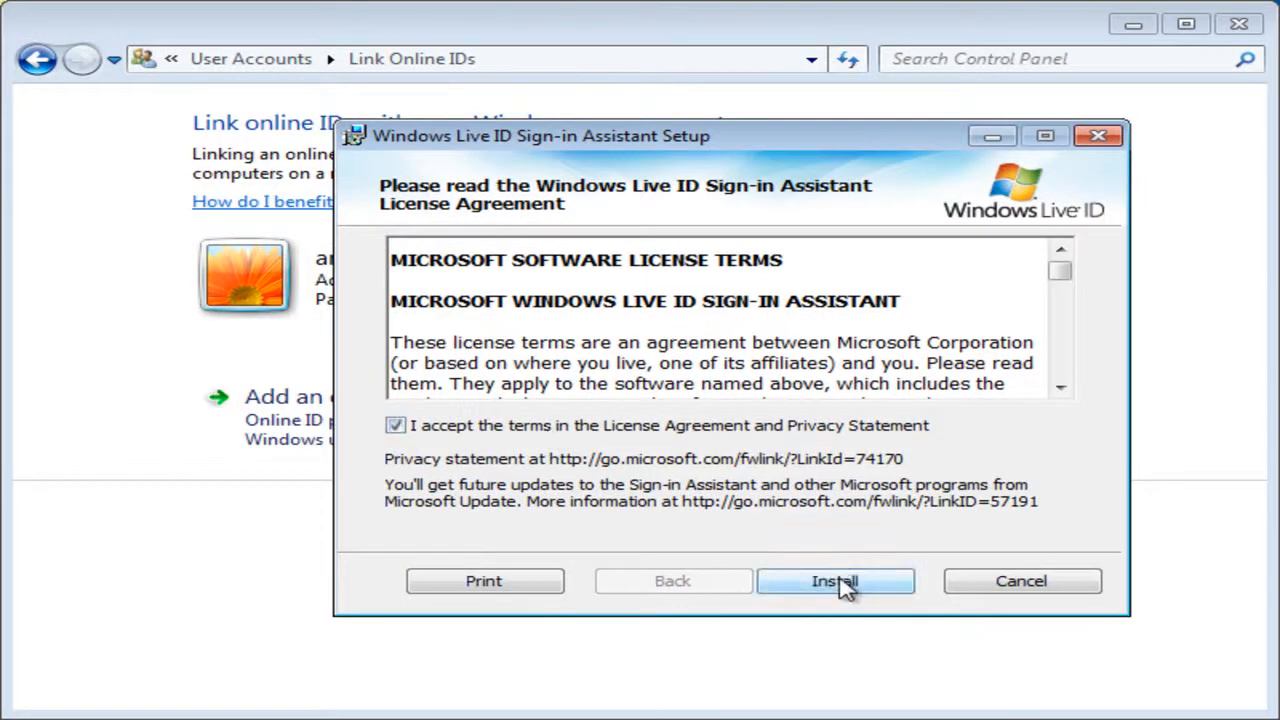
click(836, 580)
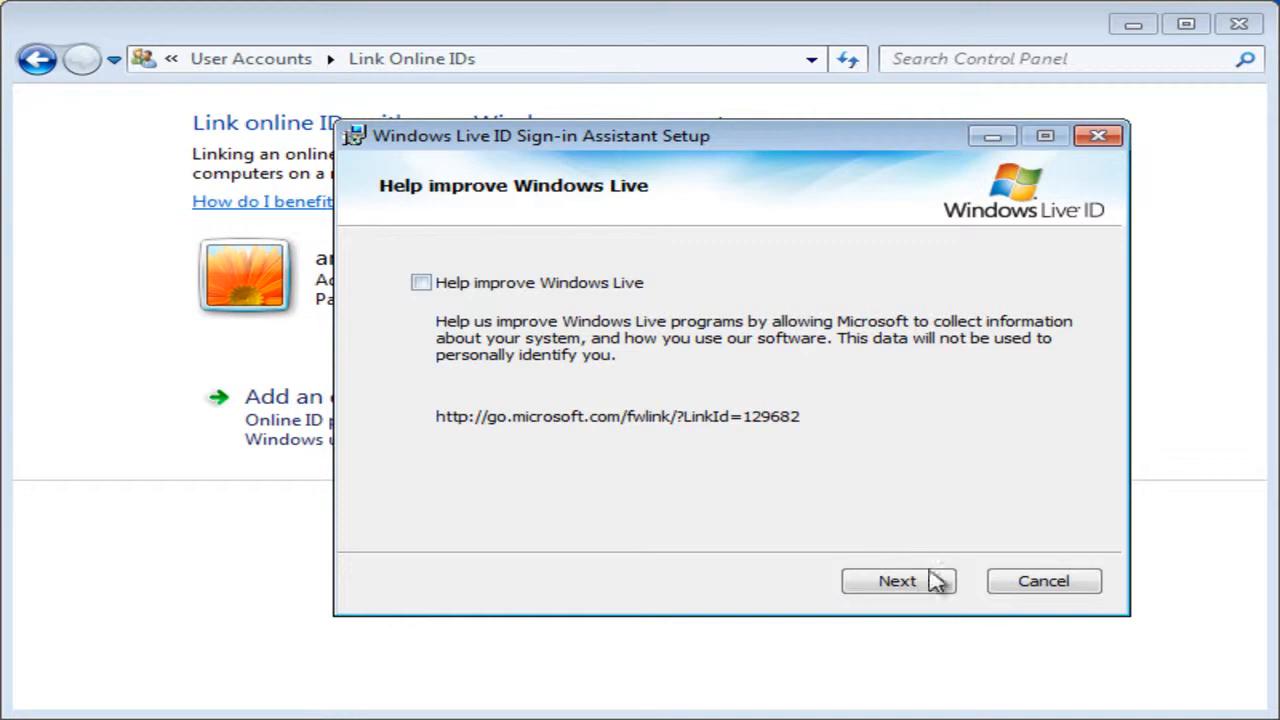
click(896, 580)
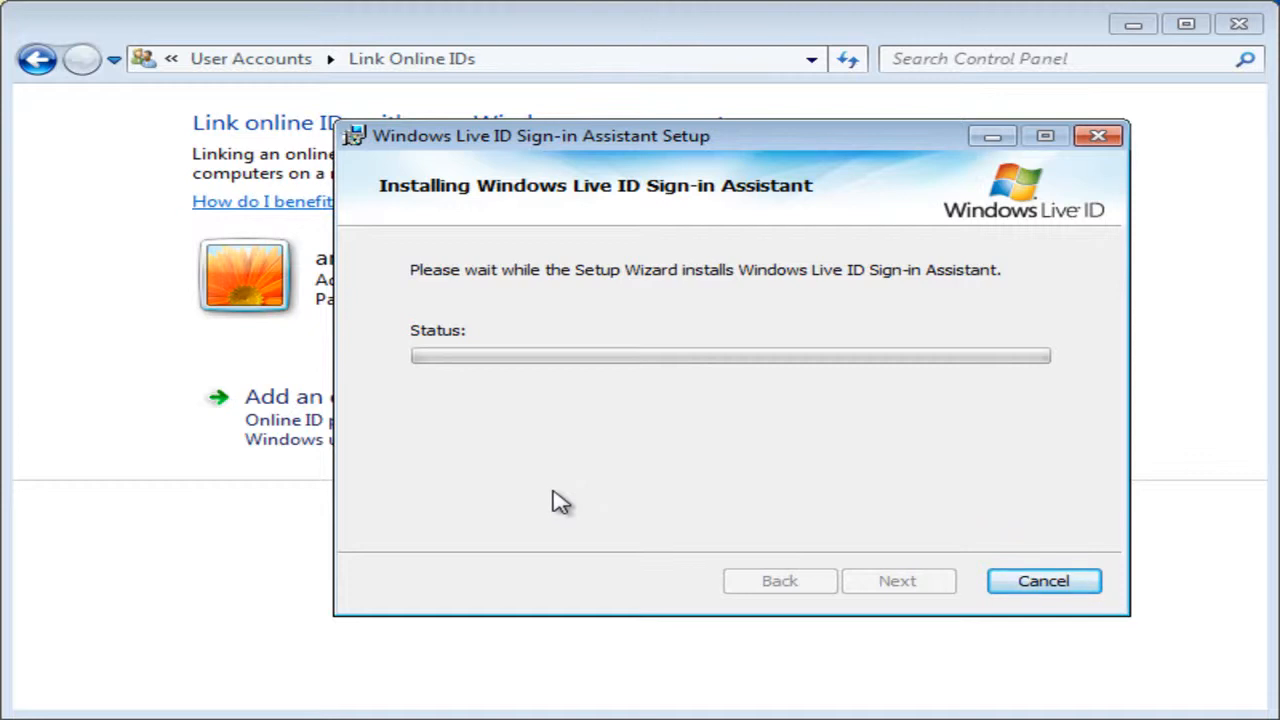
mouse_move(570, 496)
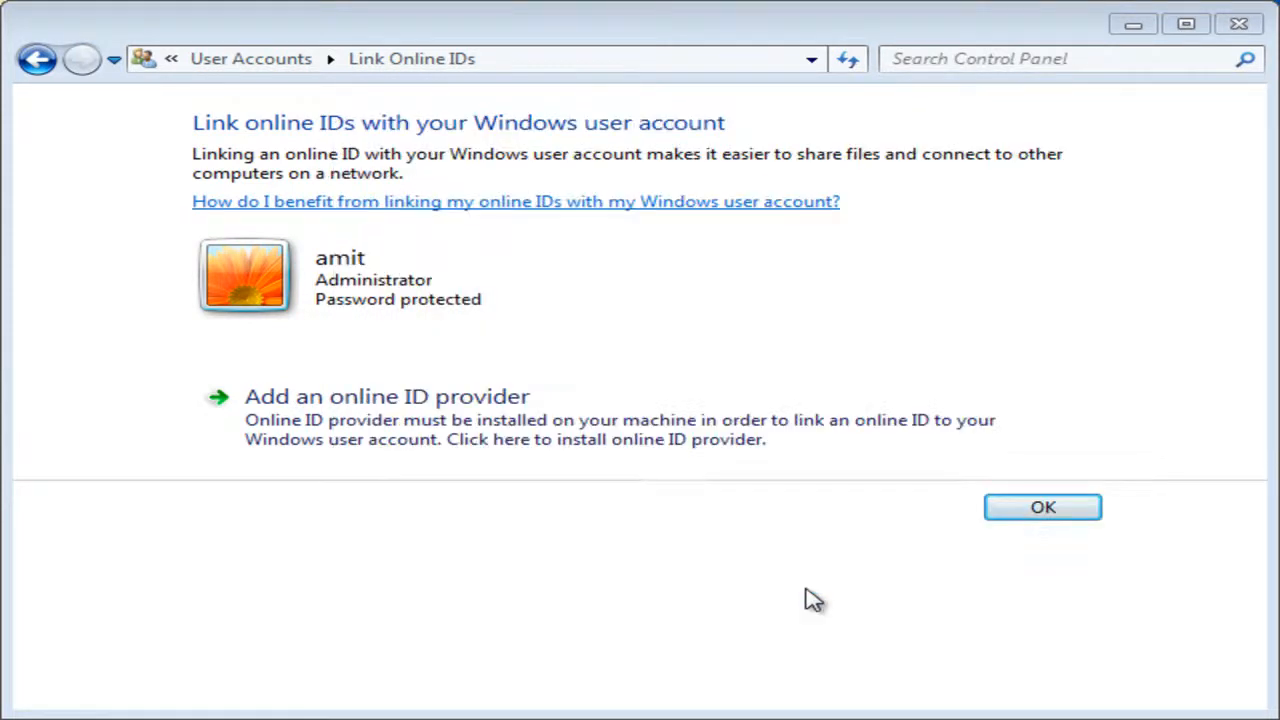
Start linking a Windows Live ID from the newly listed WindowsLiveID provider.
click(386, 396)
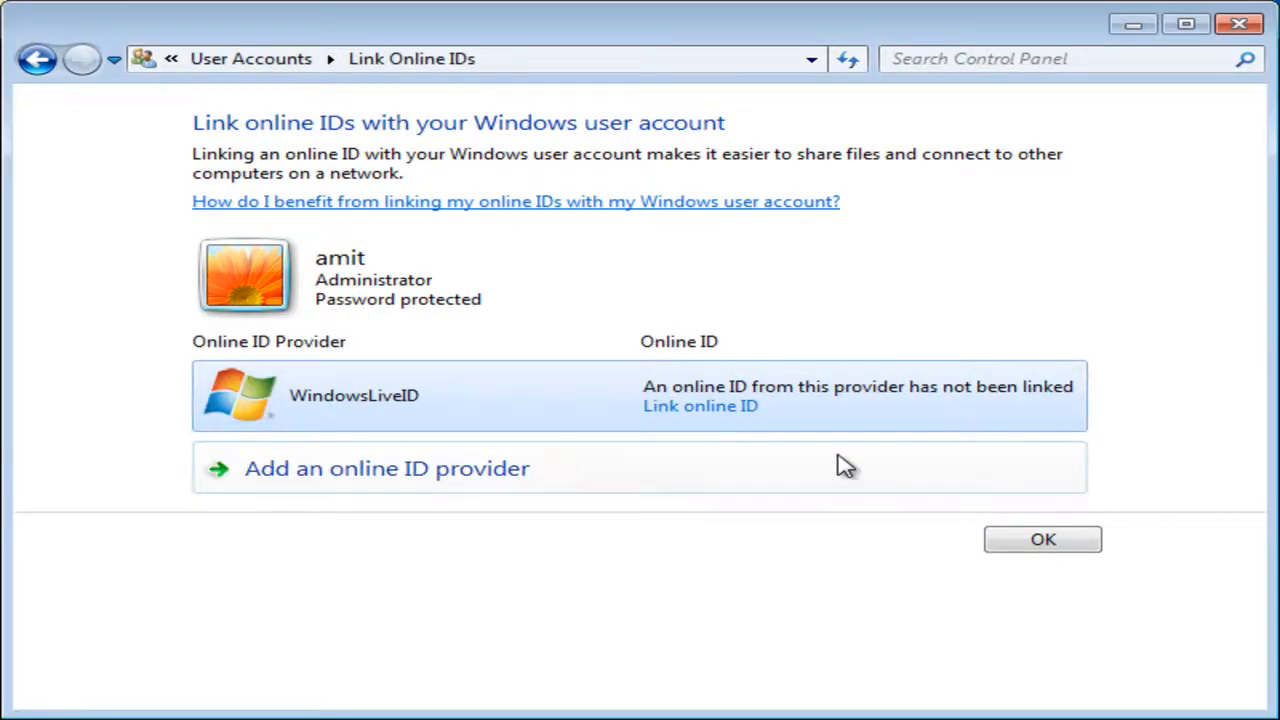
mouse_move(716, 414)
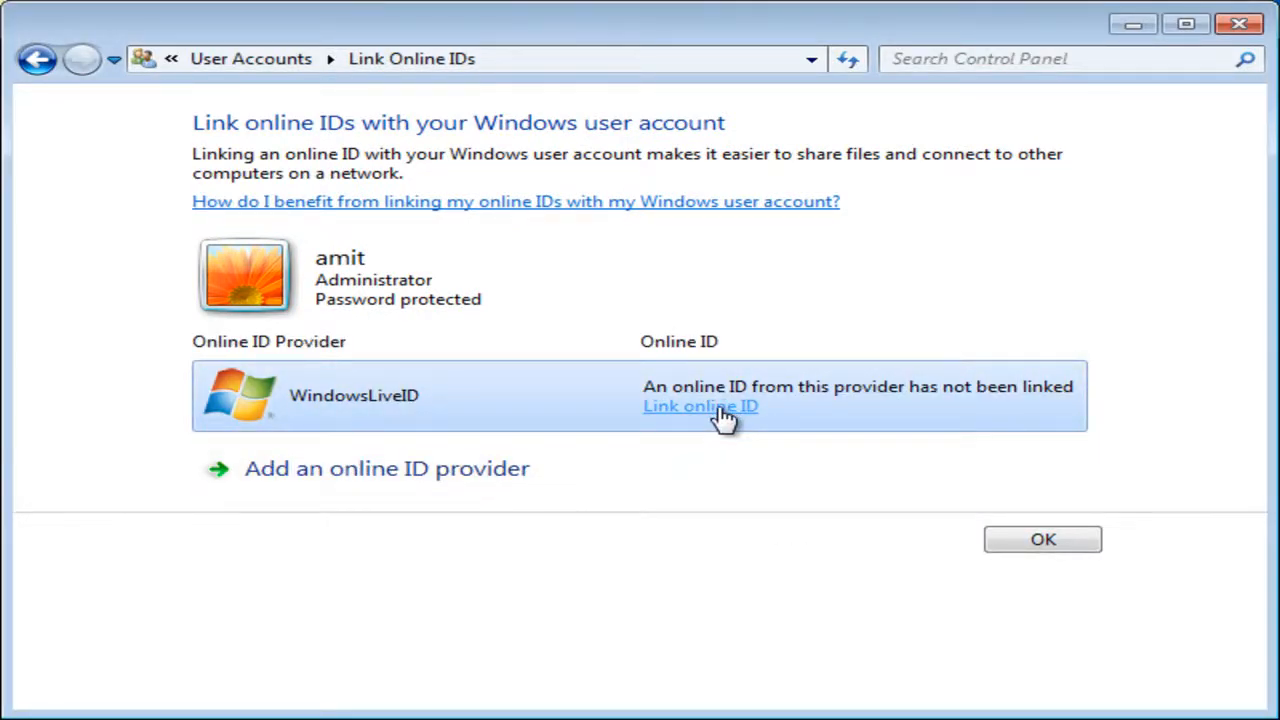
click(700, 406)
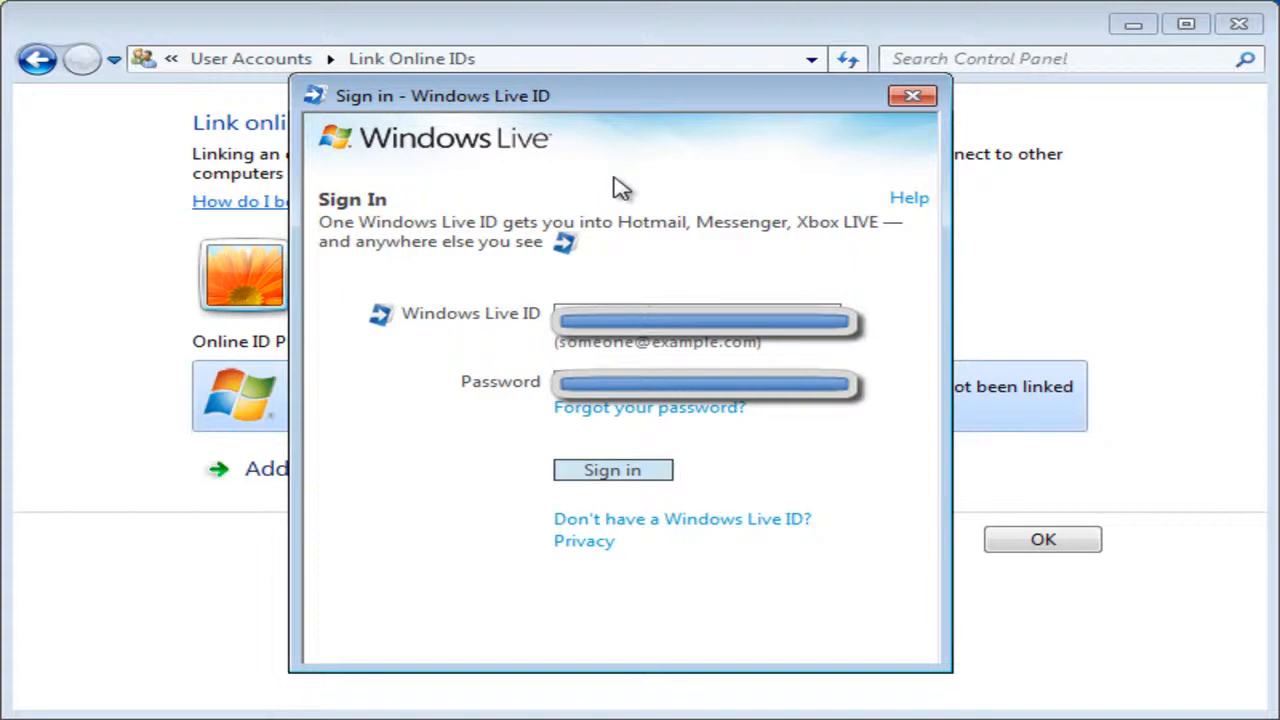
Sign in to Windows Live so the ID becomes linked to the user account.
click(612, 470)
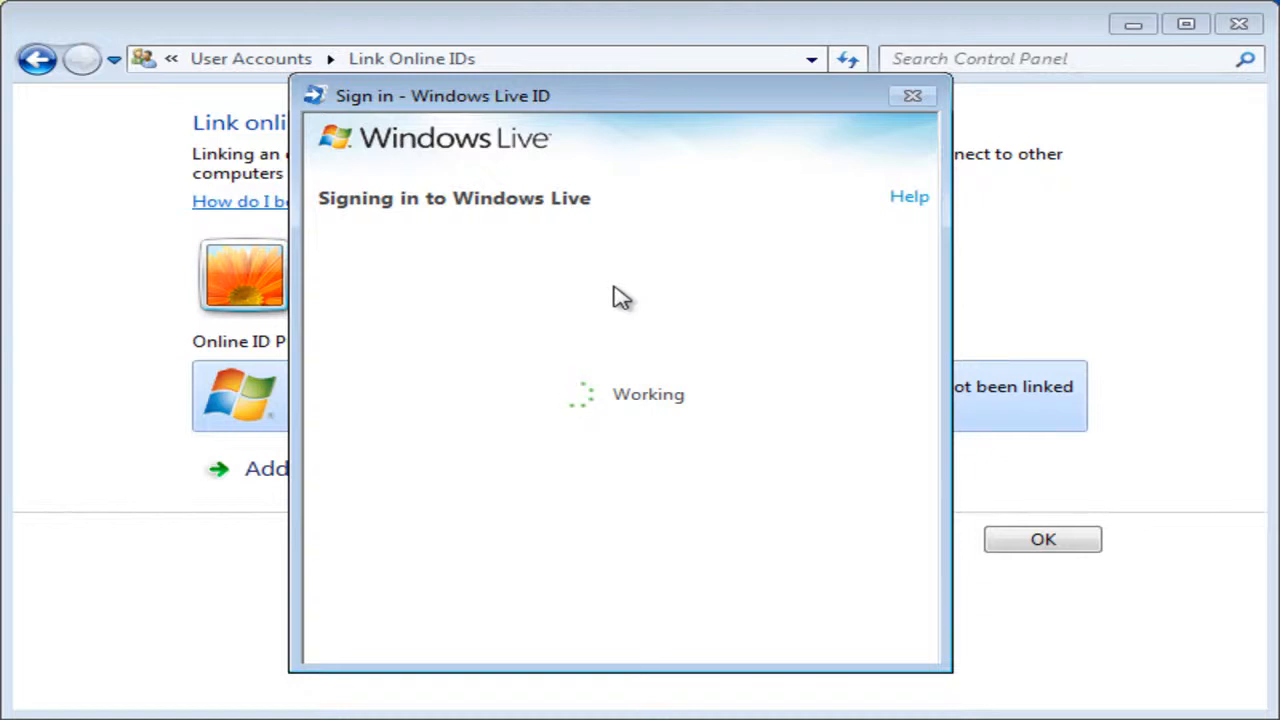
mouse_move(616, 296)
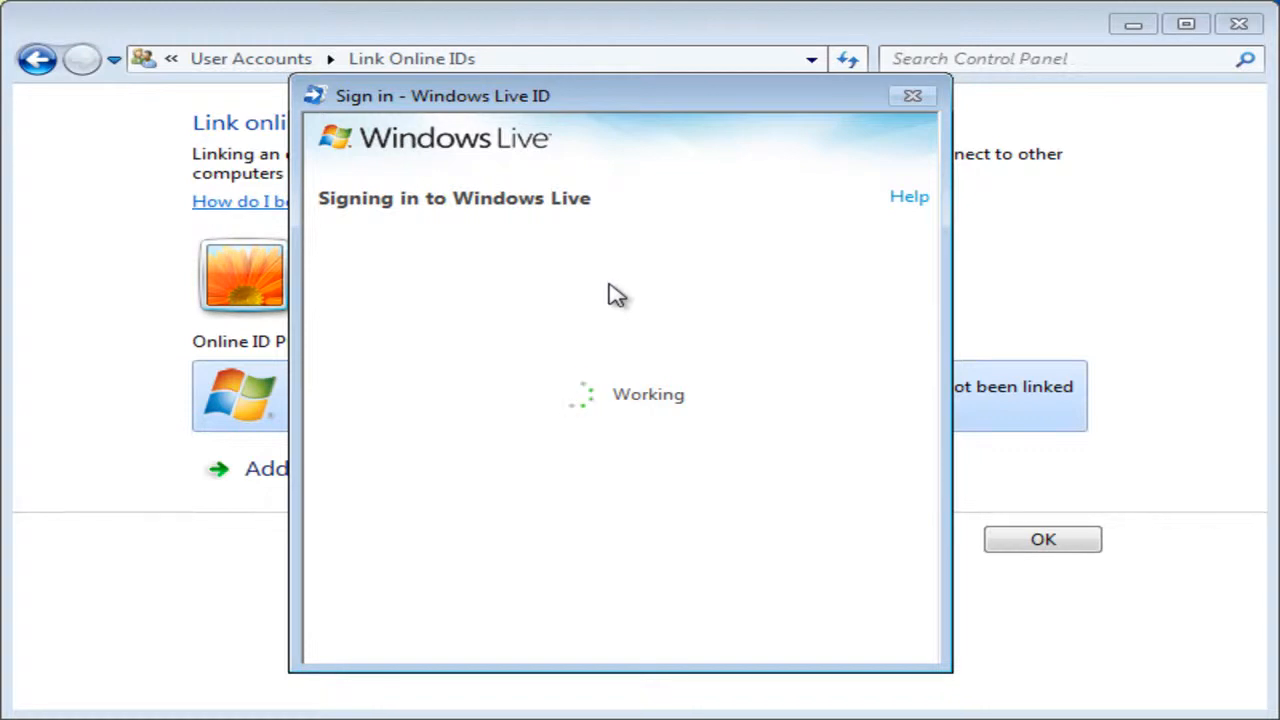
click(912, 96)
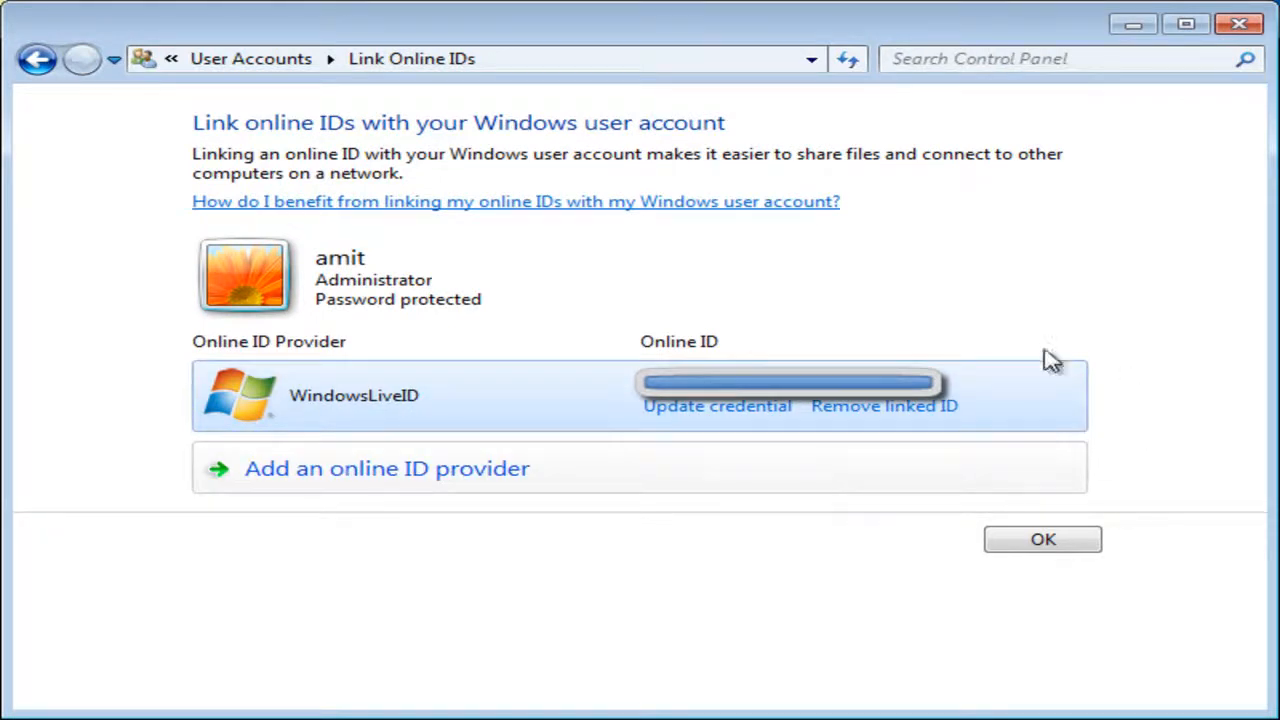
mouse_move(780, 340)
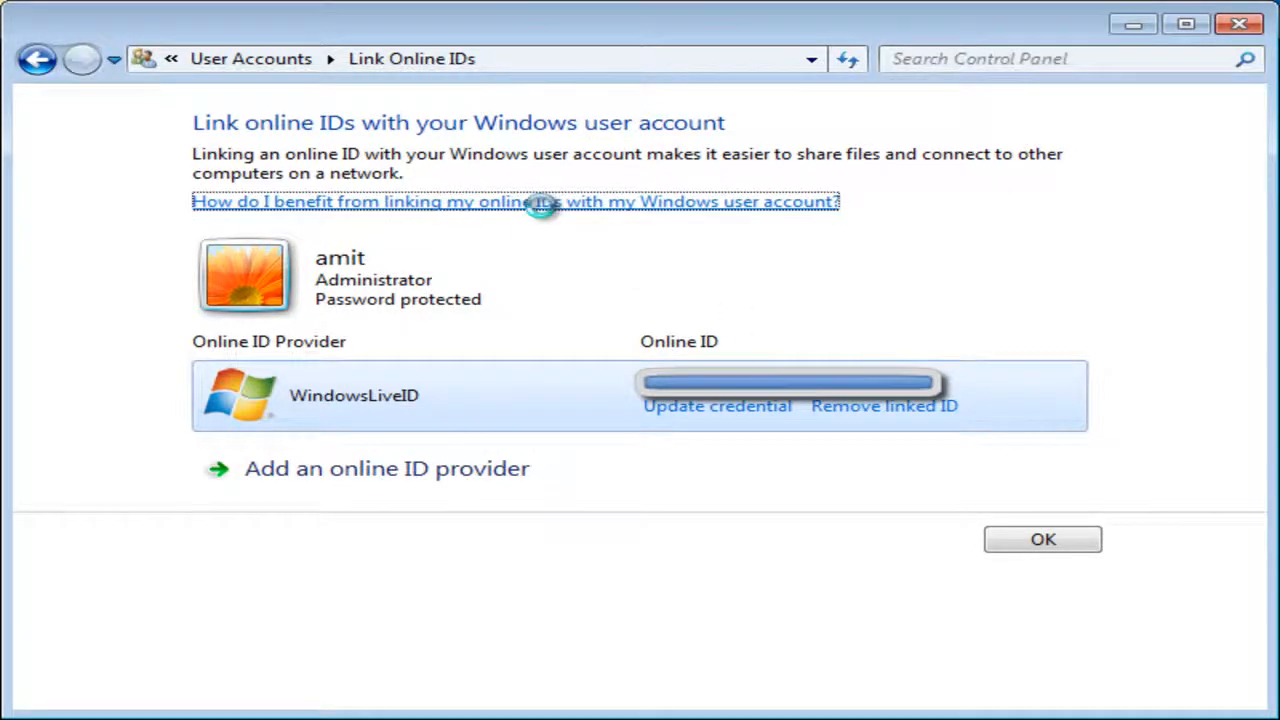
View the help article on benefits of linking online IDs with the Windows account.
click(516, 200)
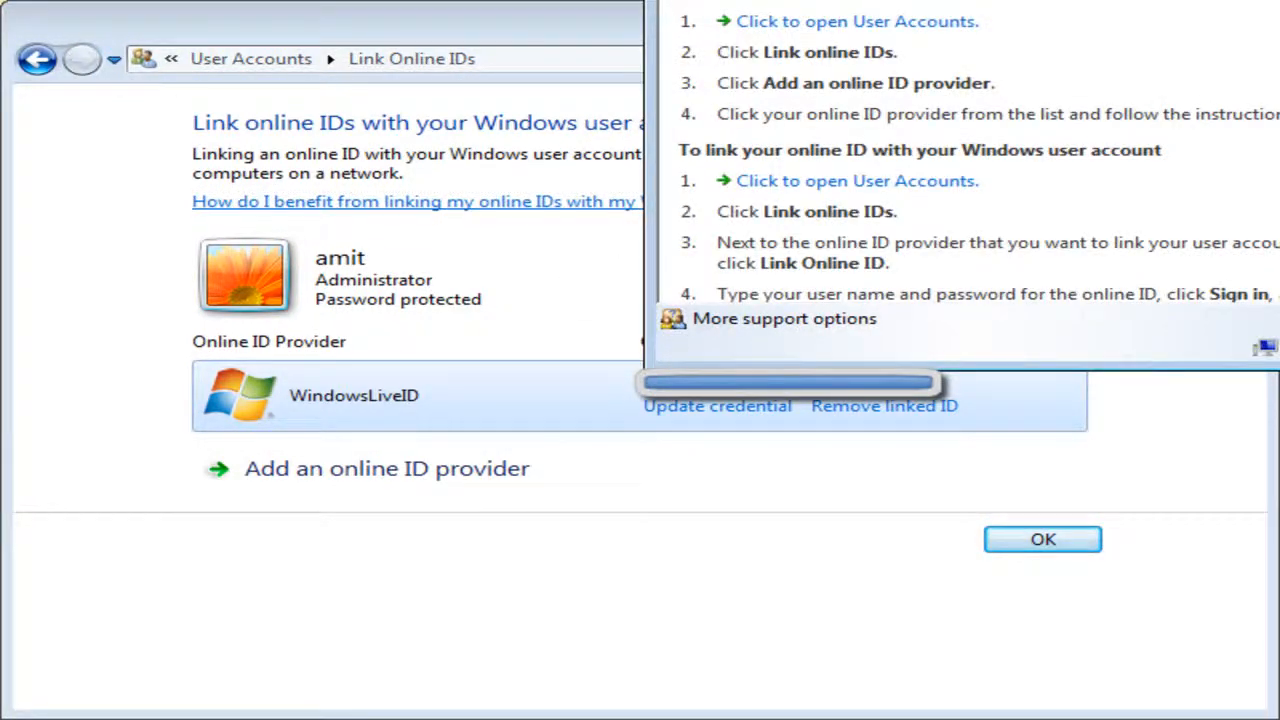